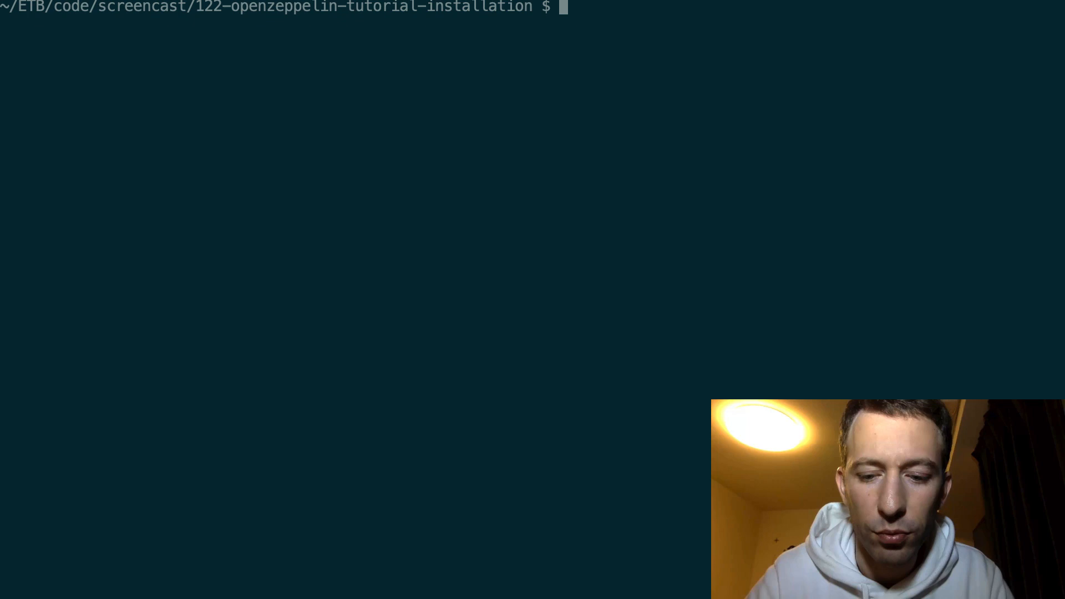
# - List the project folder, run npm init -y, and confirm package.json exists
pyautogui.write('ls -1')
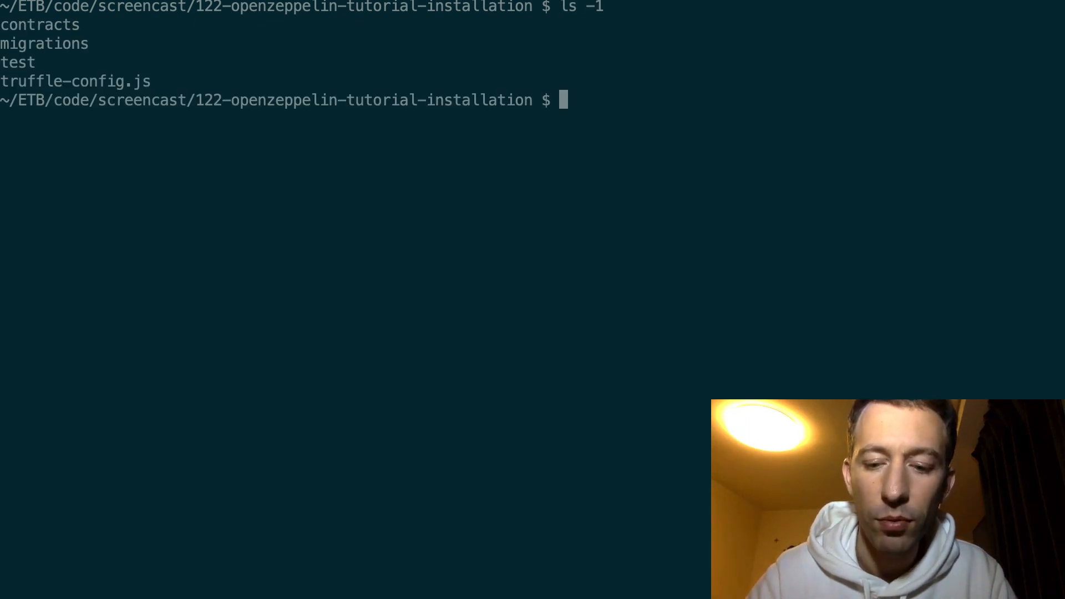
pyautogui.write('npm init -')
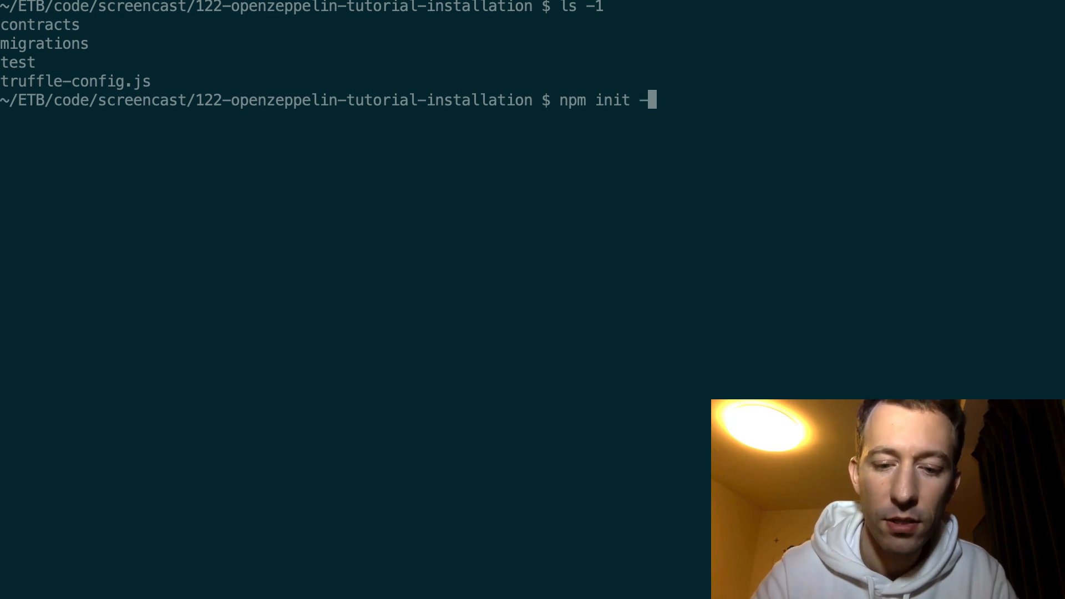
pyautogui.press('Return')
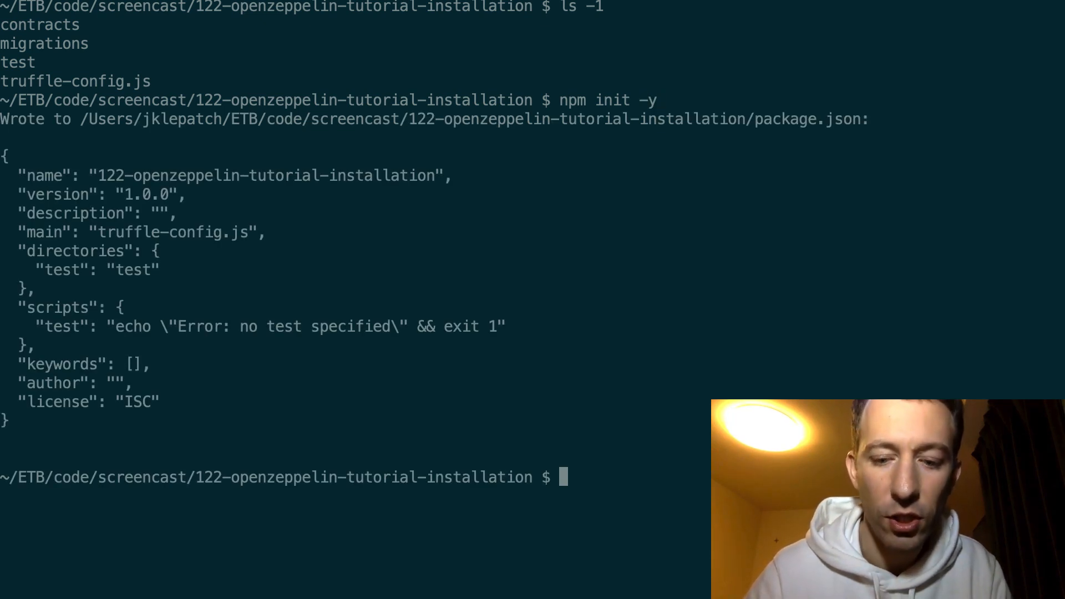
pyautogui.write('ls package.jso')
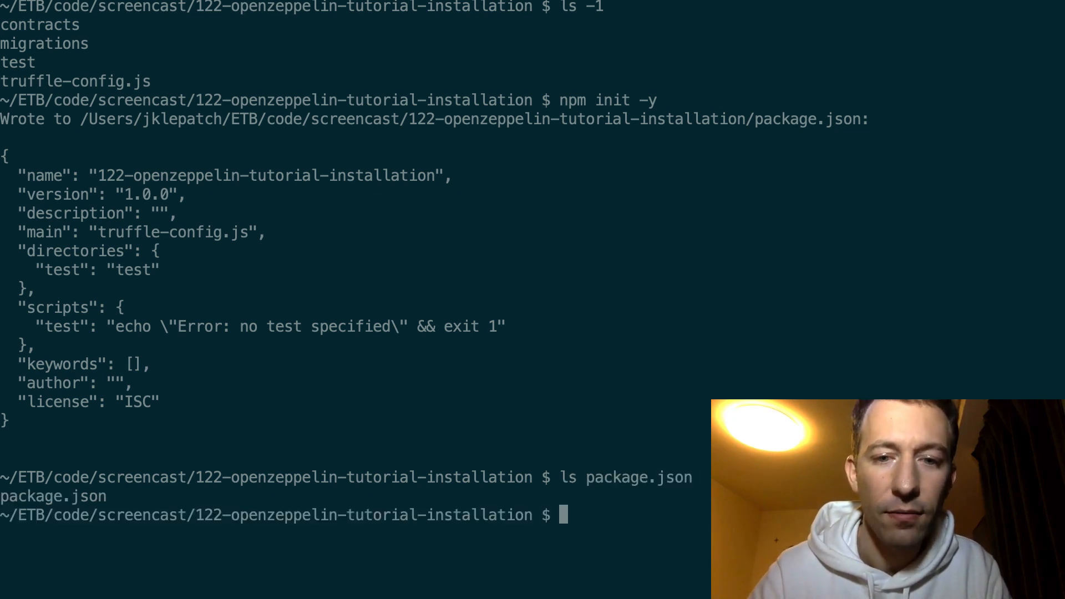
pyautogui.write('np')
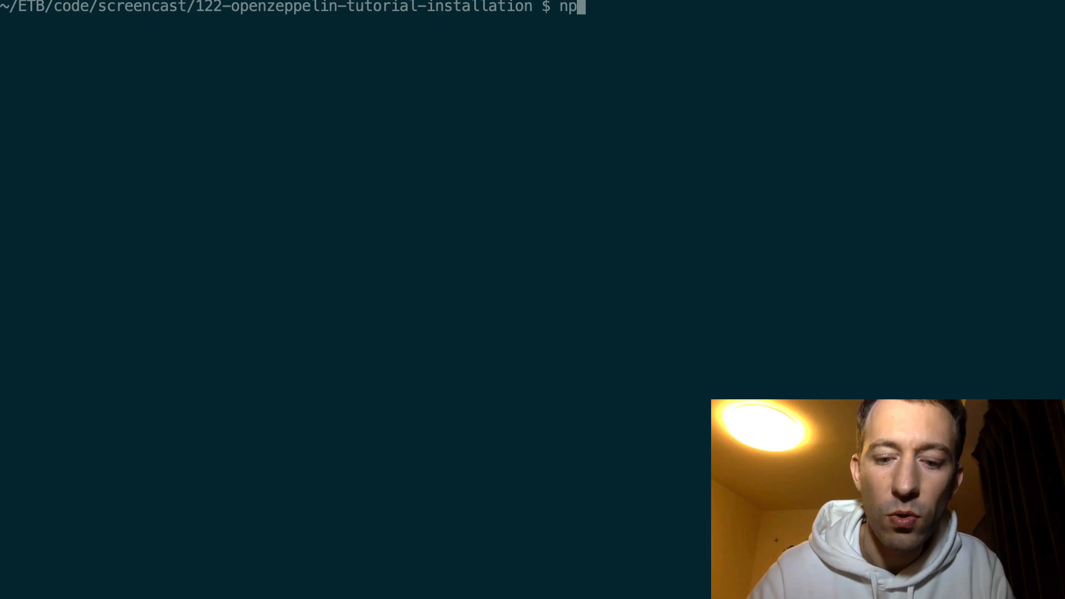
pyautogui.write('m')
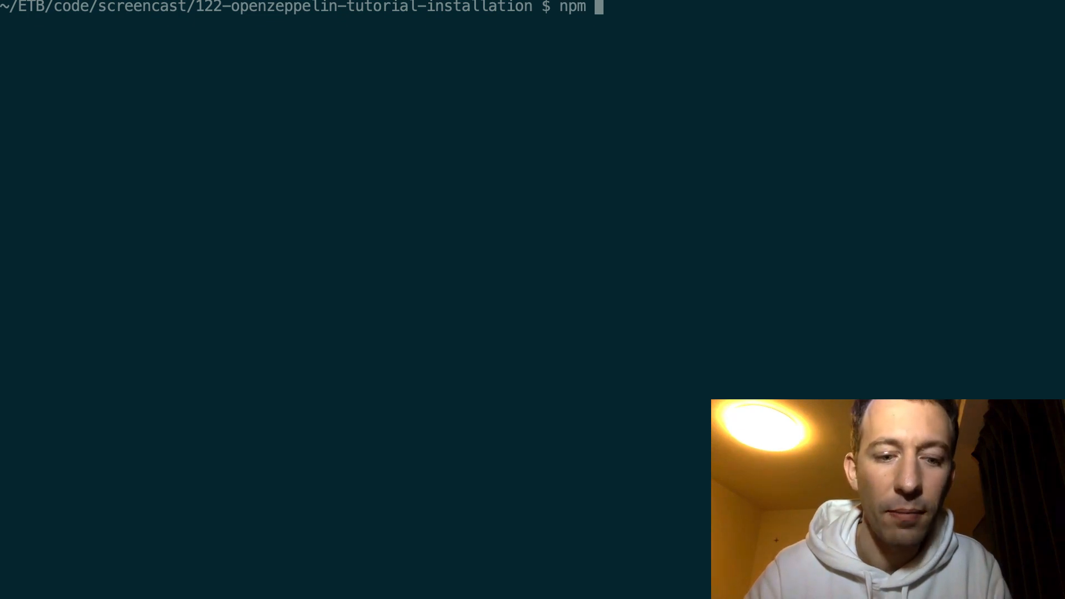
pyautogui.write('install @open')
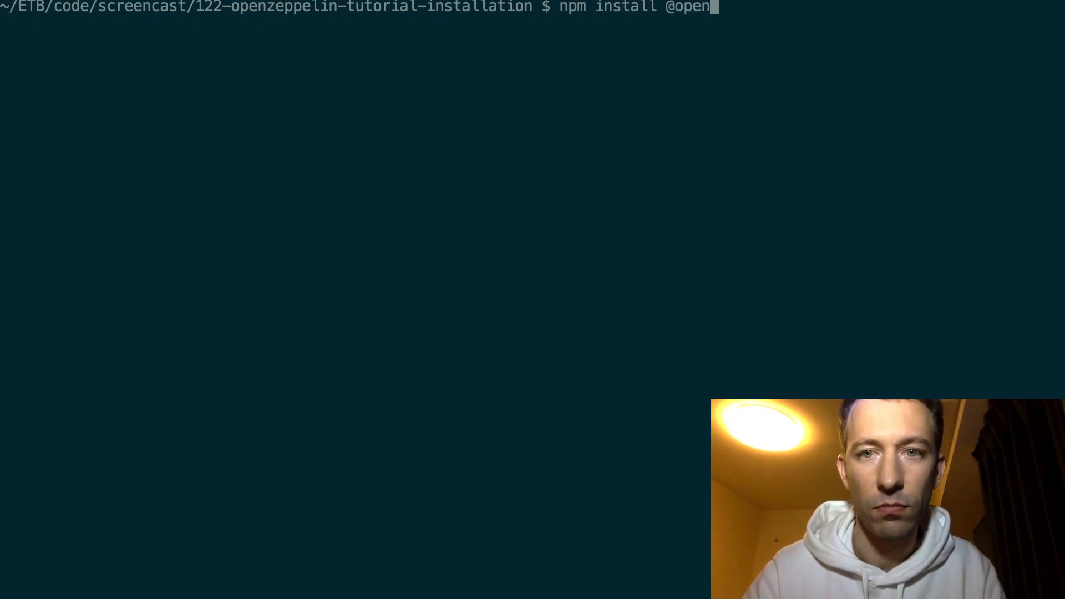
pyautogui.write('zeppelin')
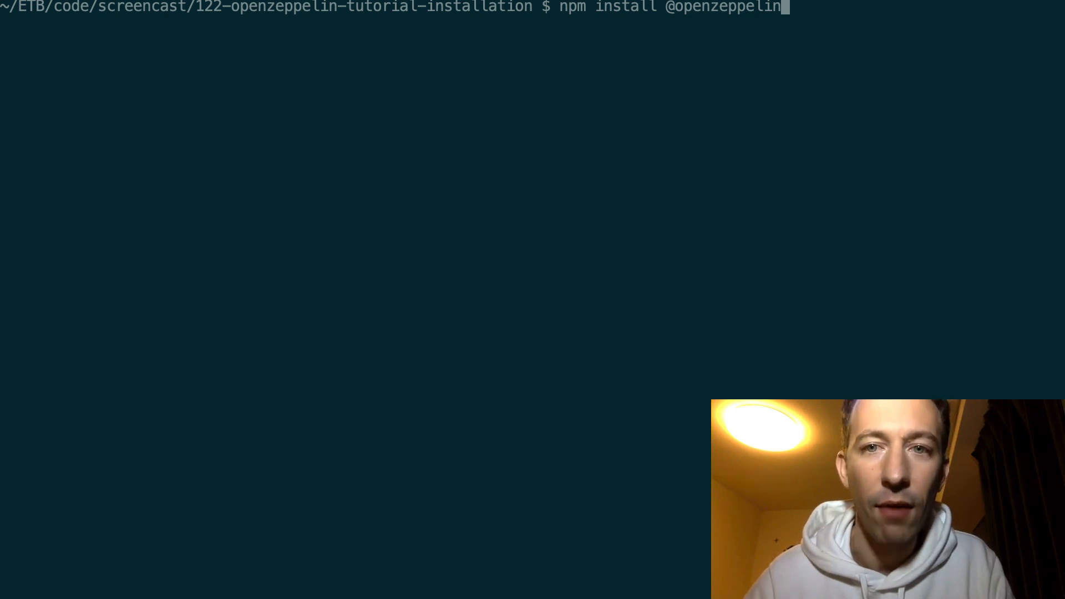
pyautogui.write('/co')
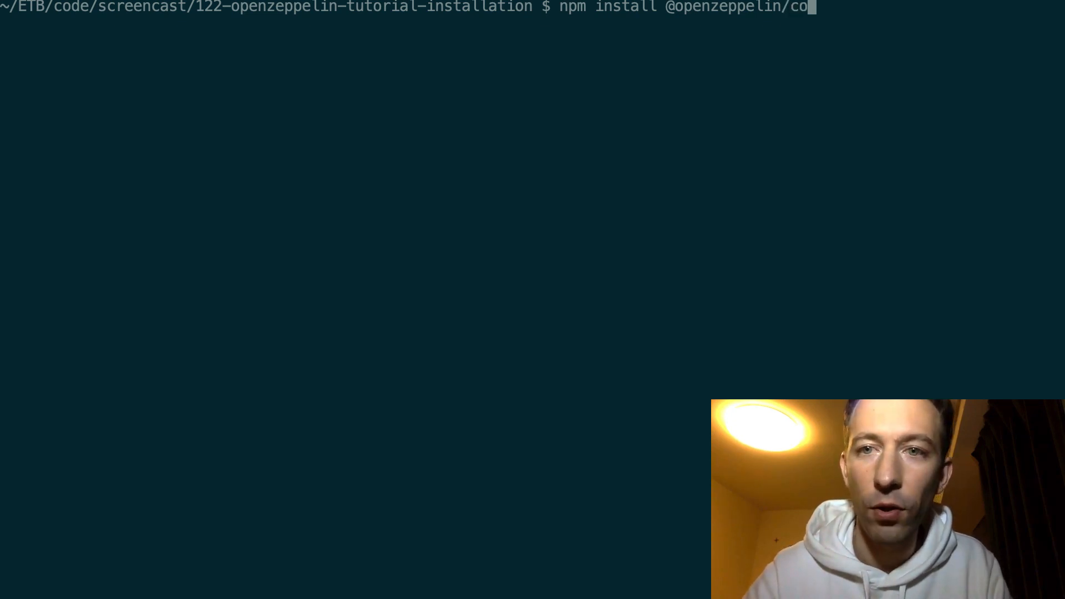
pyautogui.write('ntracts')
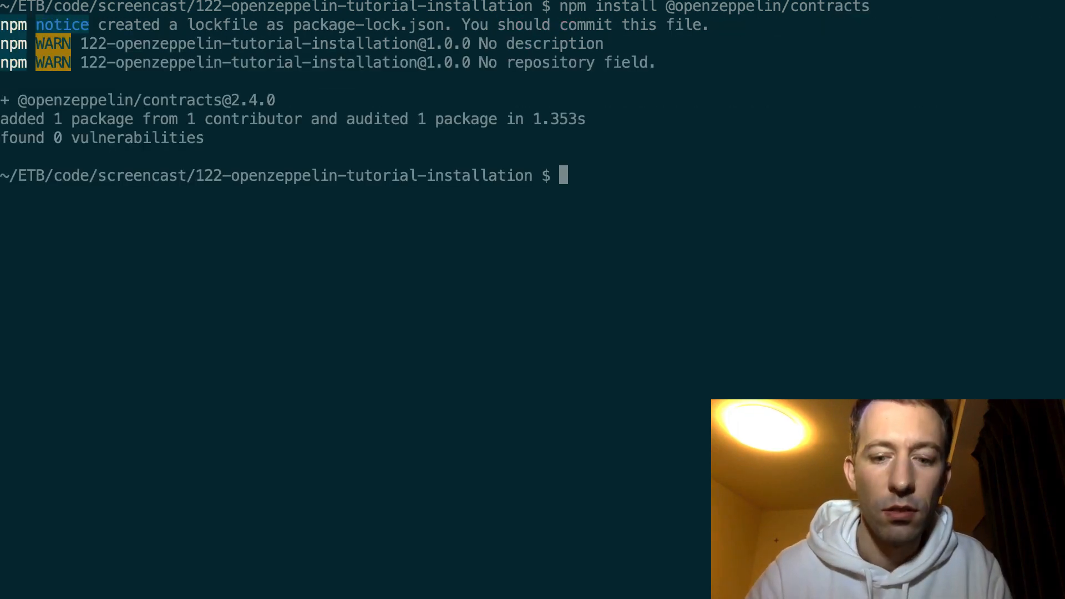
pyautogui.write('cat package.json')
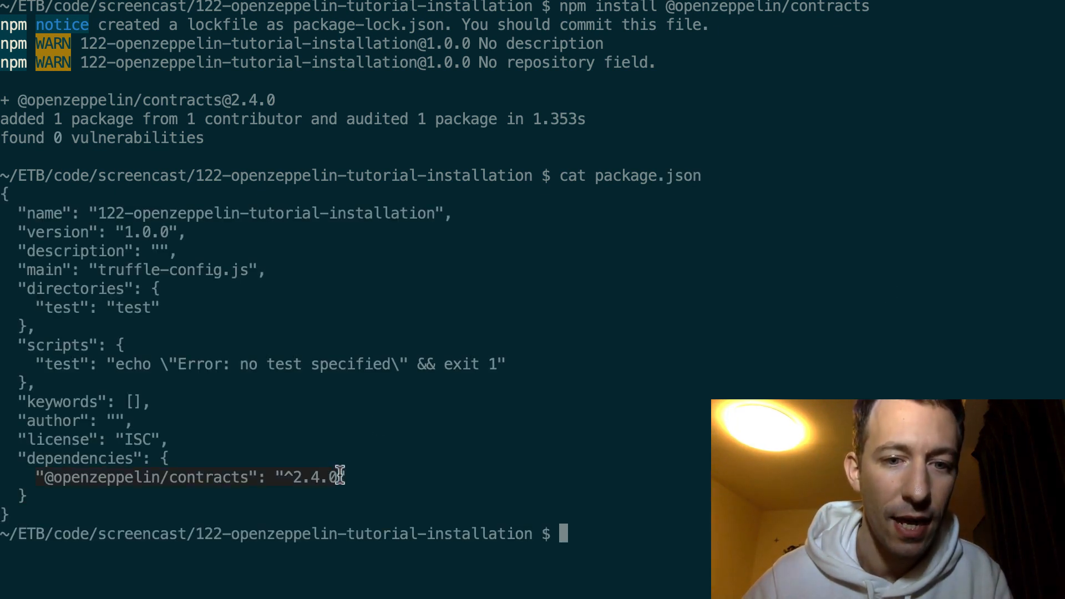
pyautogui.write('vim contracts/MyCo')
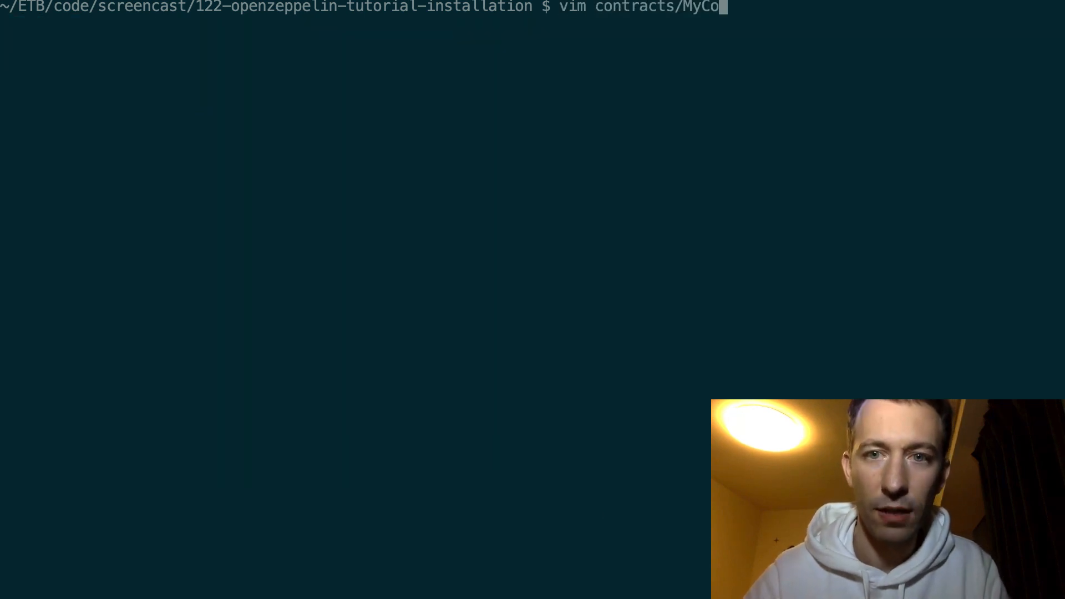
pyautogui.write('ntract.so')
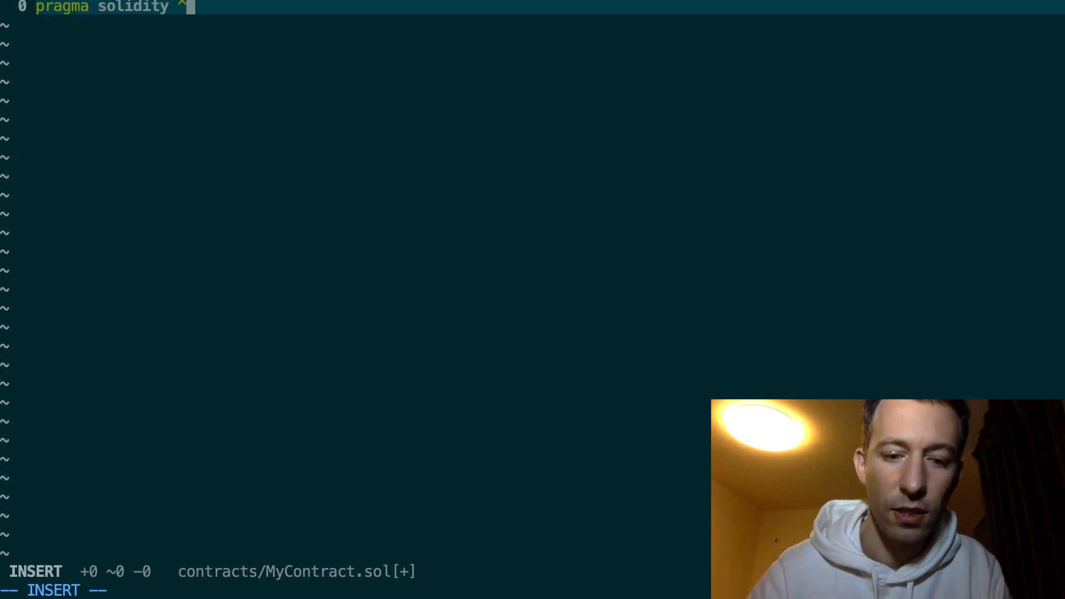
pyautogui.write('0.5.0;')
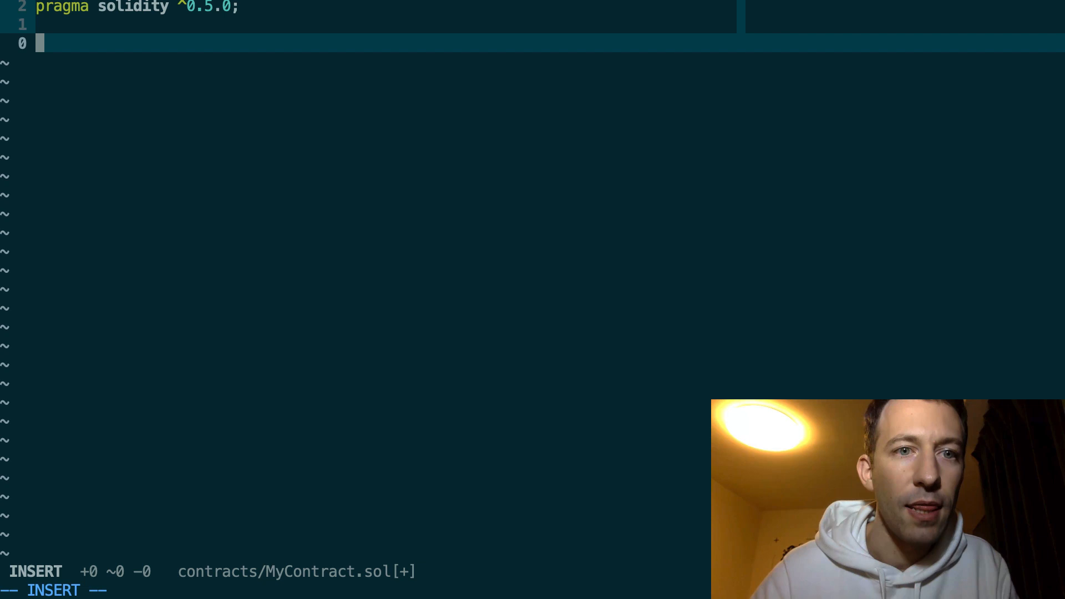
pyautogui.write("import '")
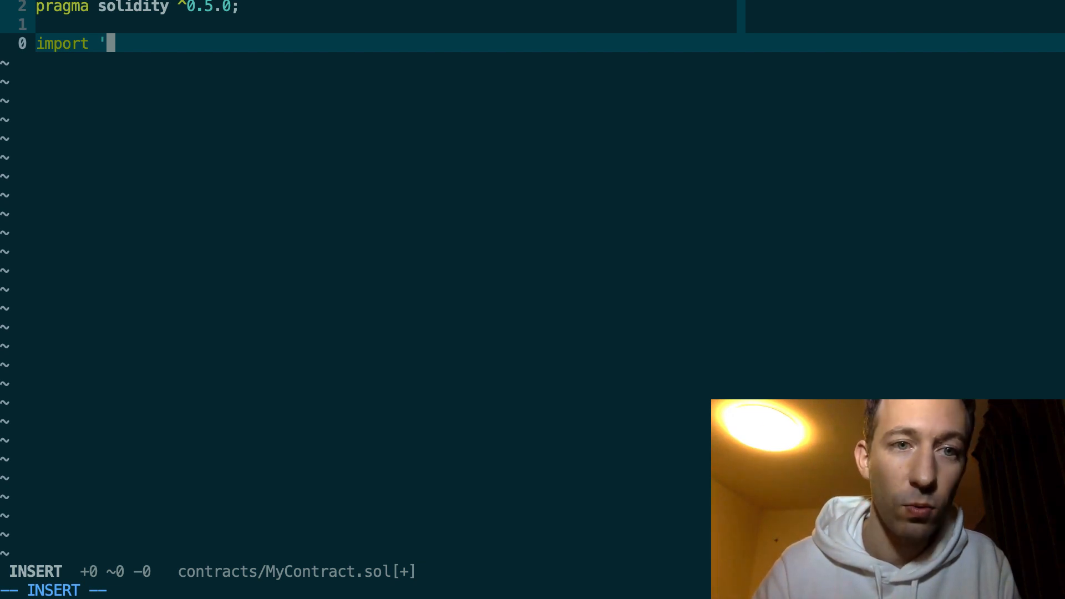
pyautogui.write('@openzee')
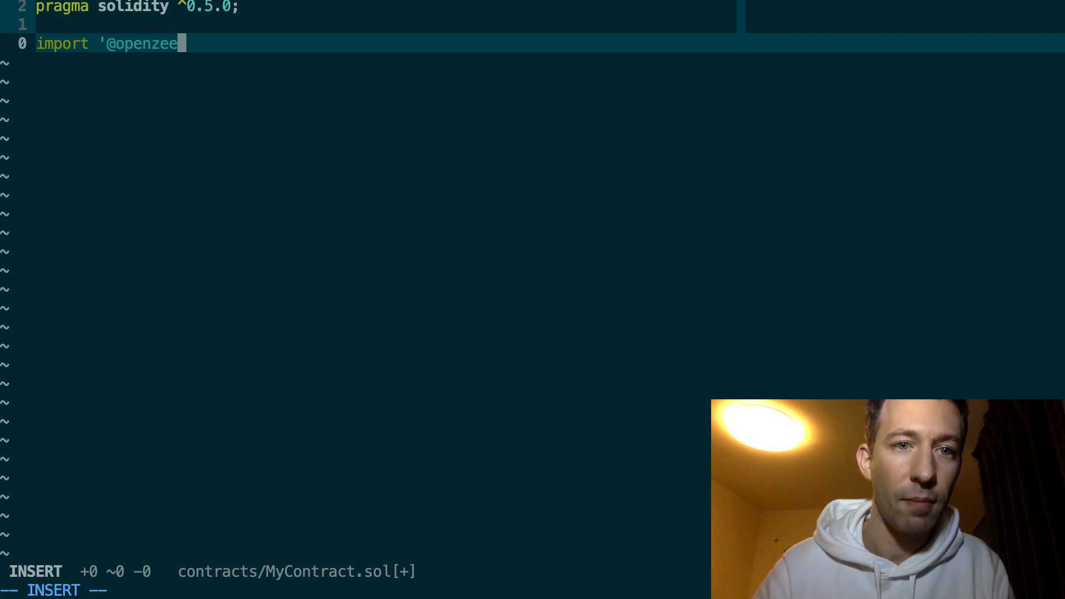
pyautogui.write('pelin')
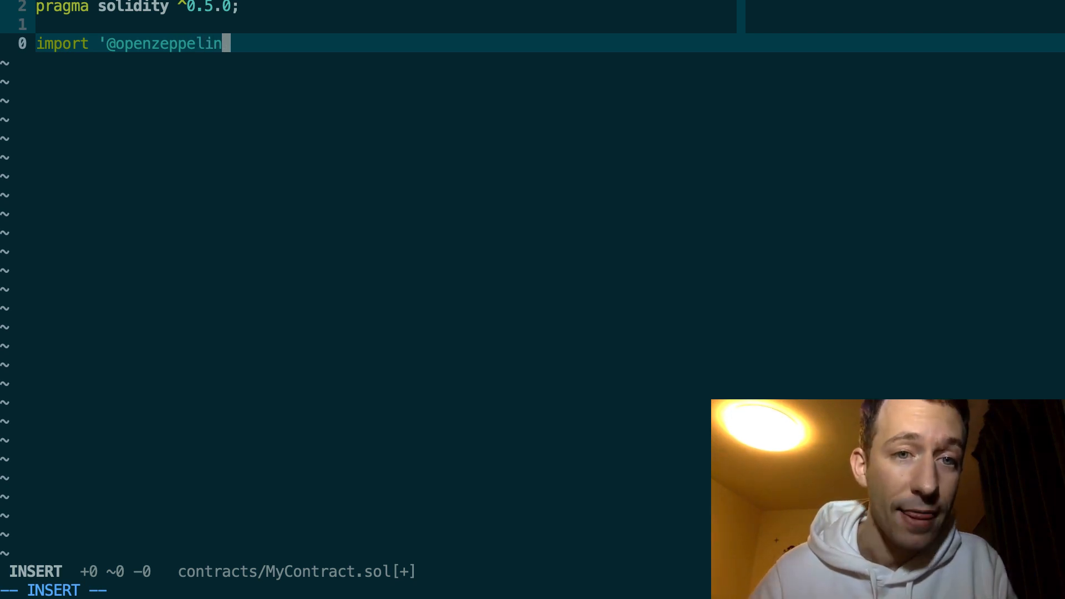
pyautogui.write('/contr')
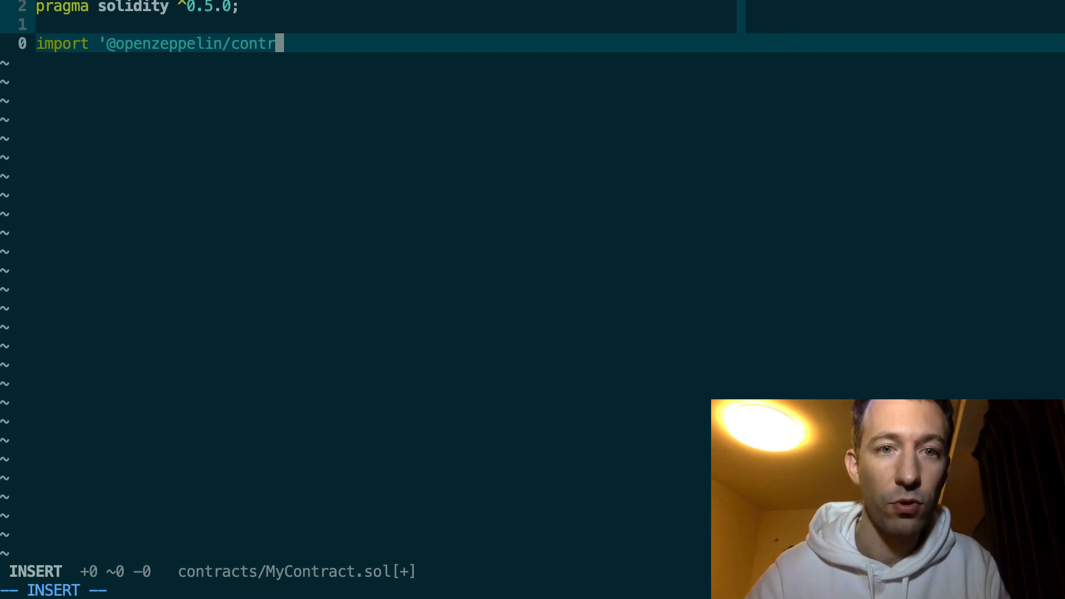
pyautogui.write('acts/')
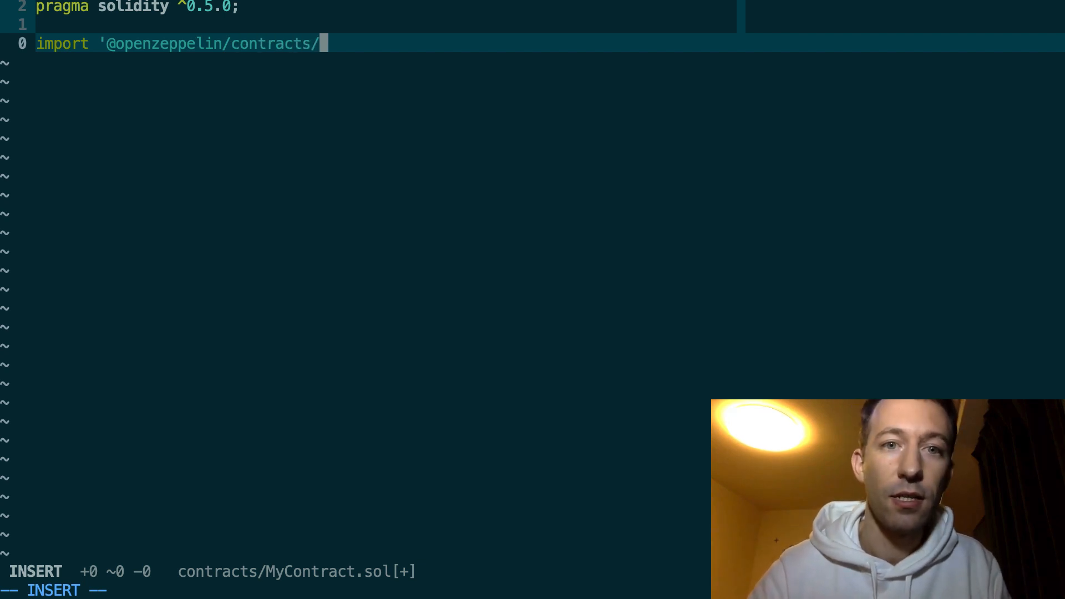
pyautogui.write('tokens/')
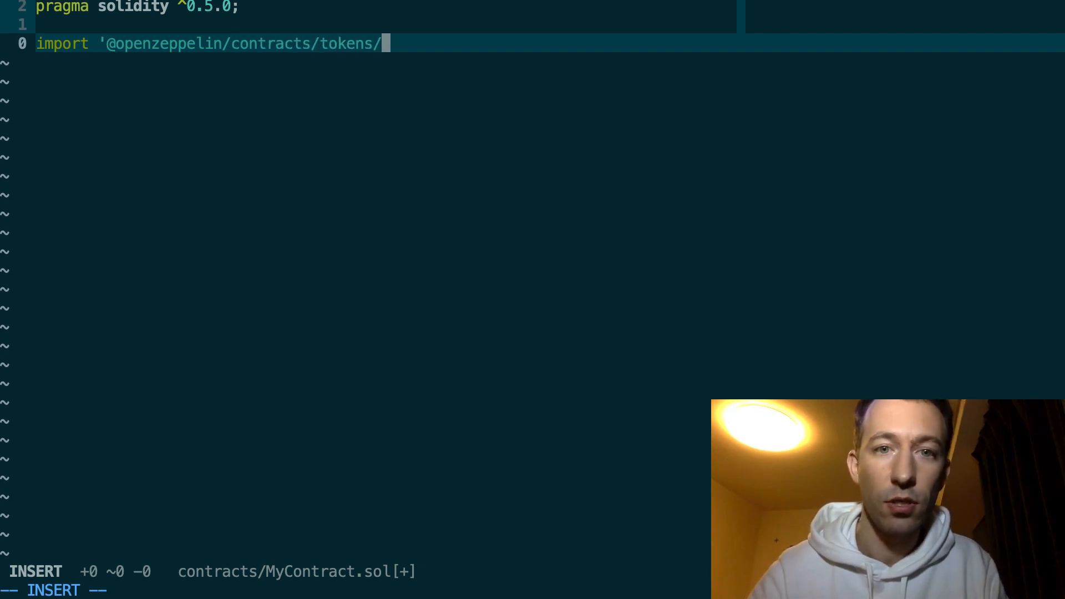
pyautogui.write('ERC721/')
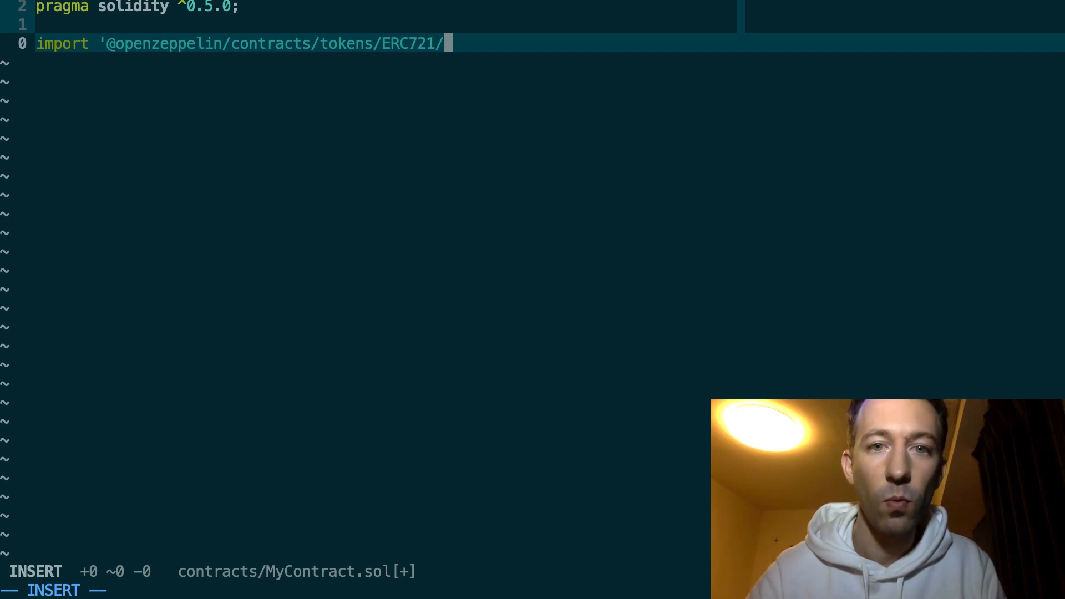
pyautogui.write('ERC721')
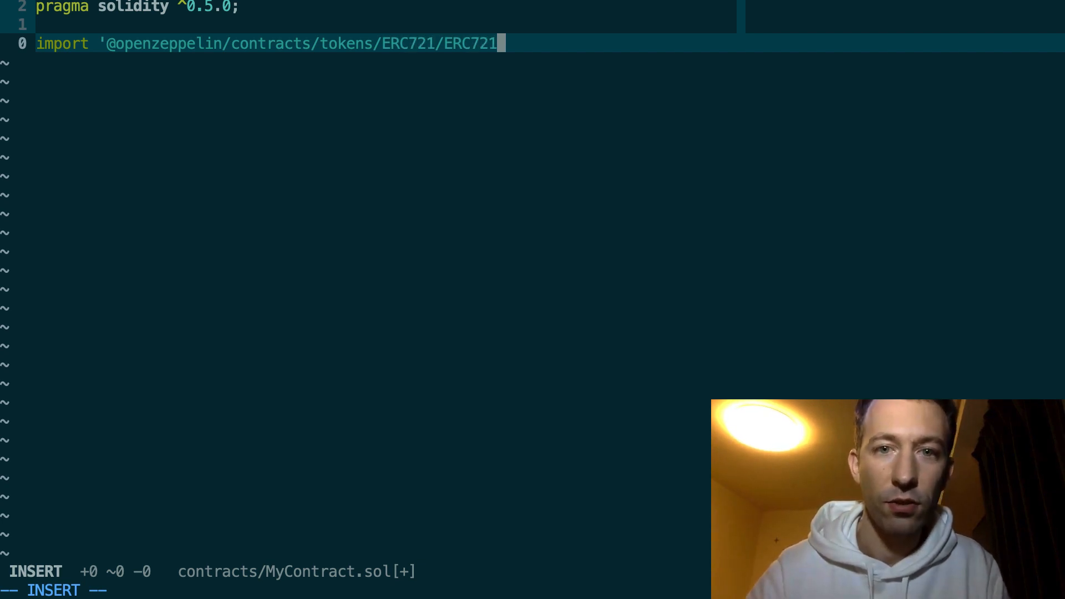
pyautogui.write("Full.sol';")
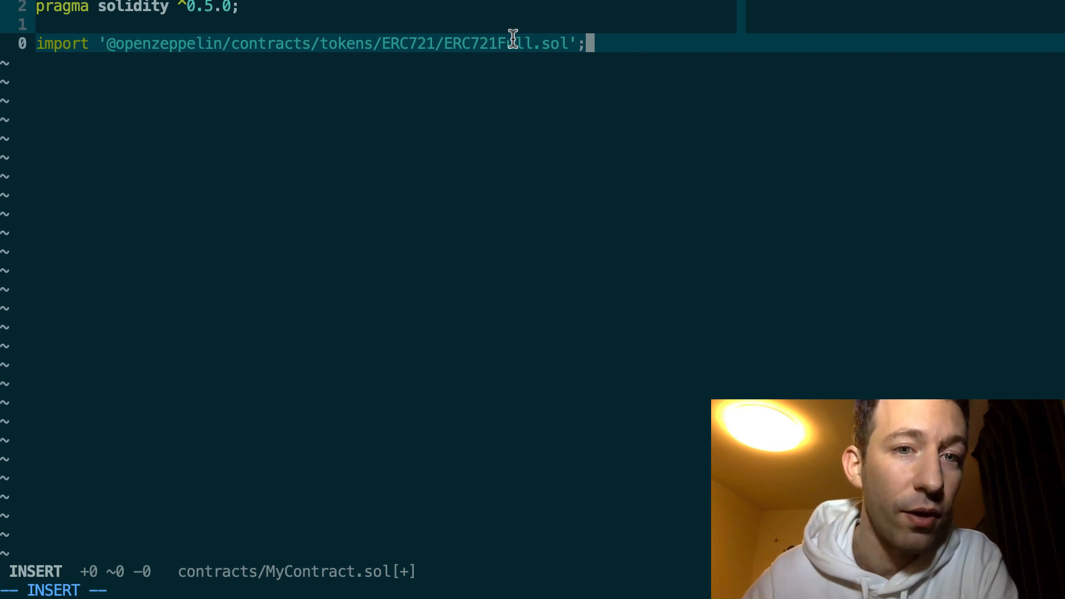
pyautogui.moveTo(258, 44)
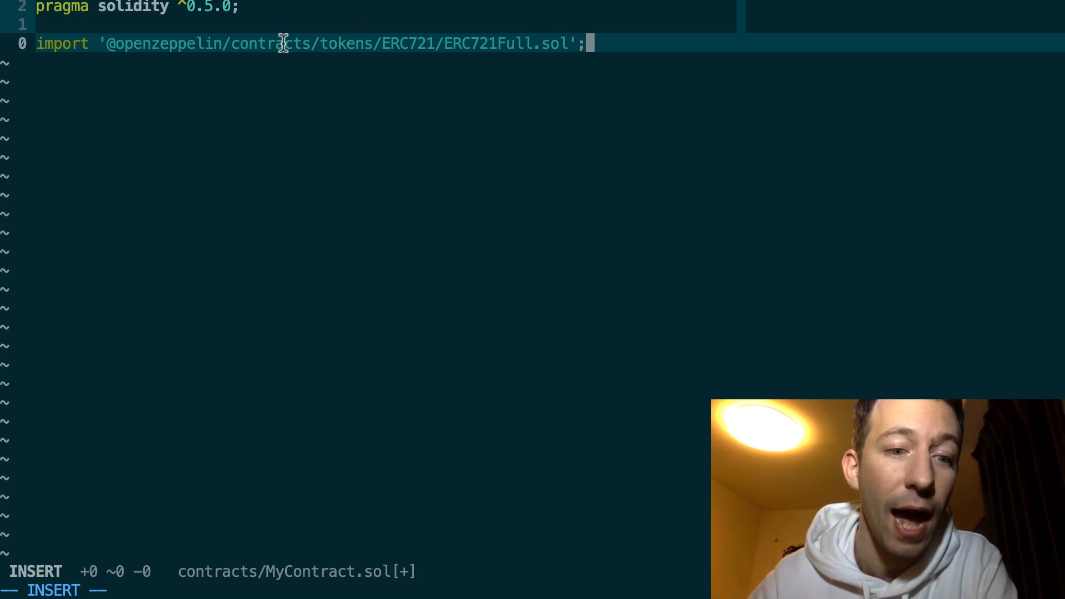
pyautogui.moveTo(234, 446)
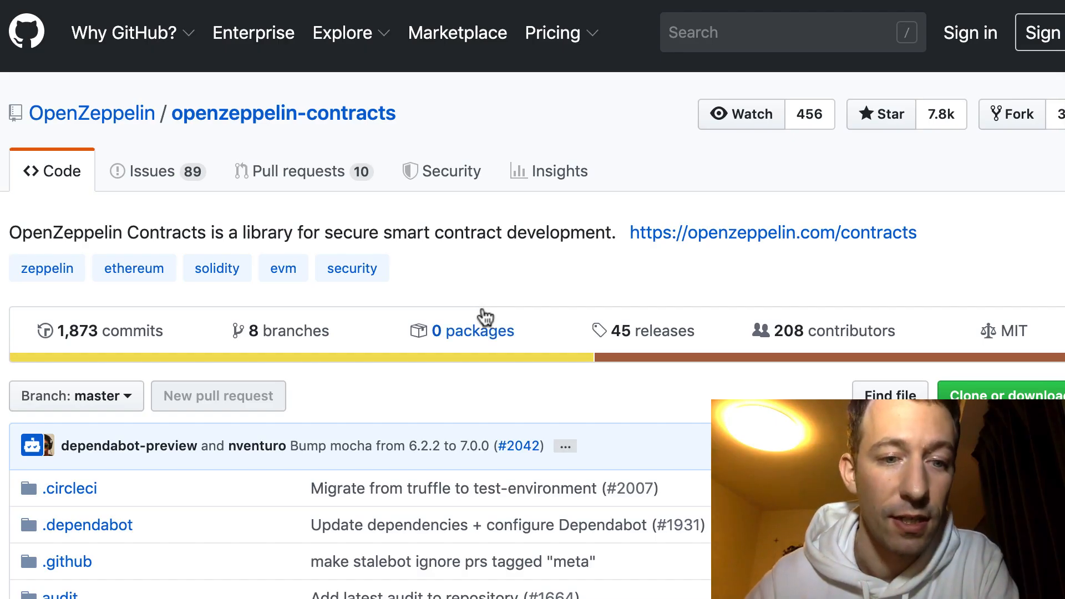
# - Open the contracts folder on the openzeppelin-contracts repo and scroll through its subfolders
pyautogui.scroll(-3)
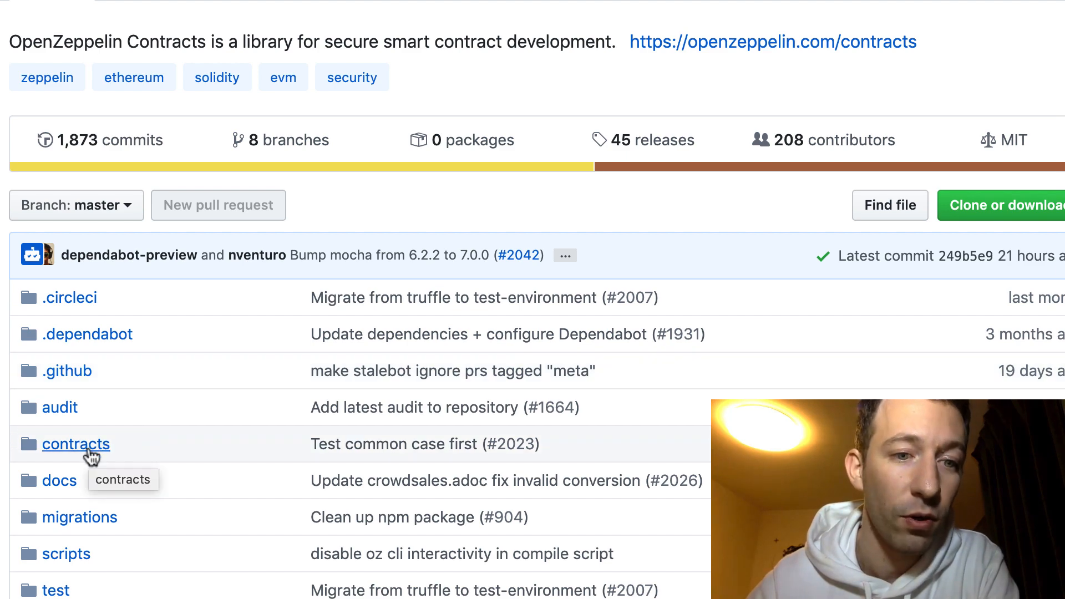
pyautogui.click(75, 444)
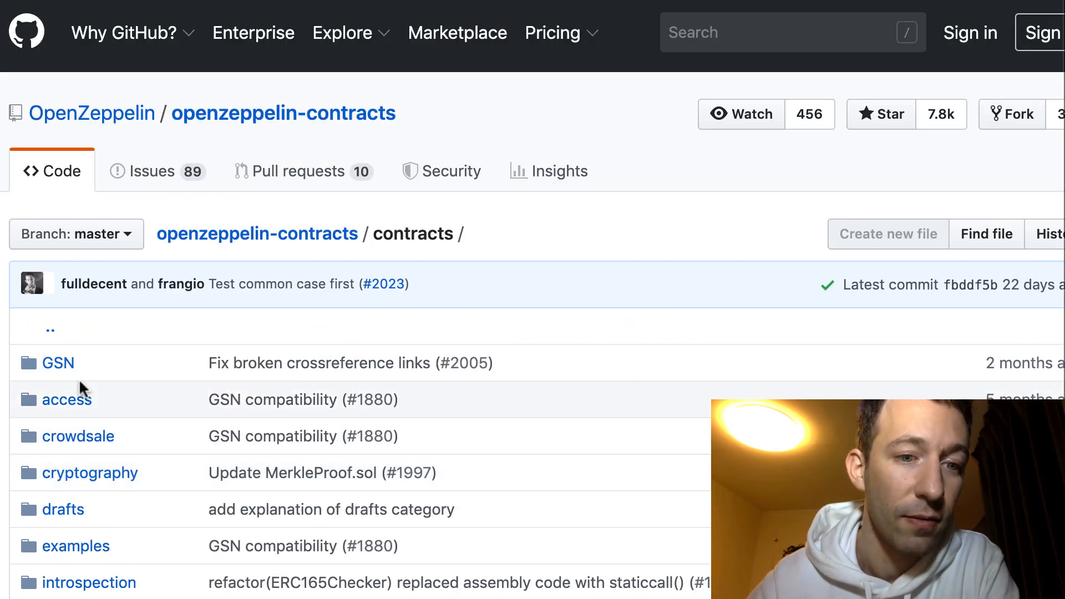
pyautogui.scroll(-3)
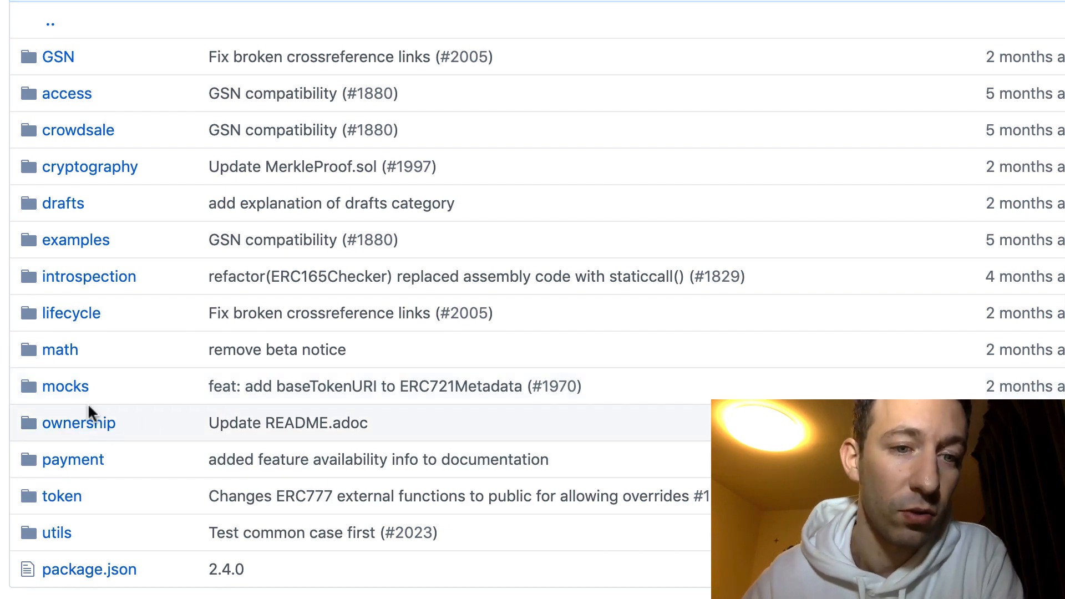
pyautogui.moveTo(693, 485)
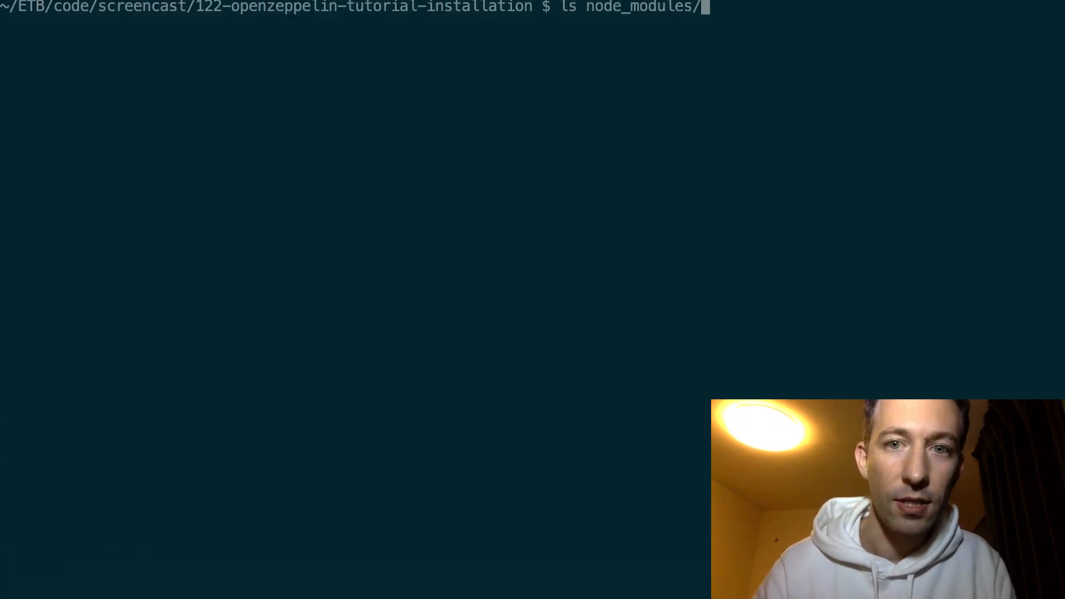
pyautogui.write('\\@openzeppelin/')
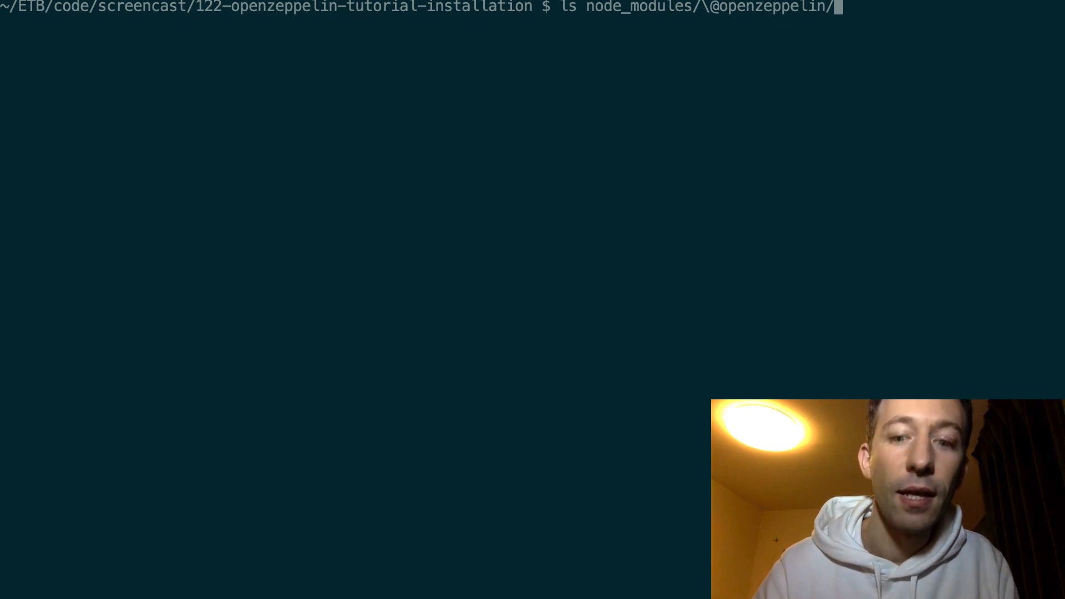
pyautogui.write('contracts/')
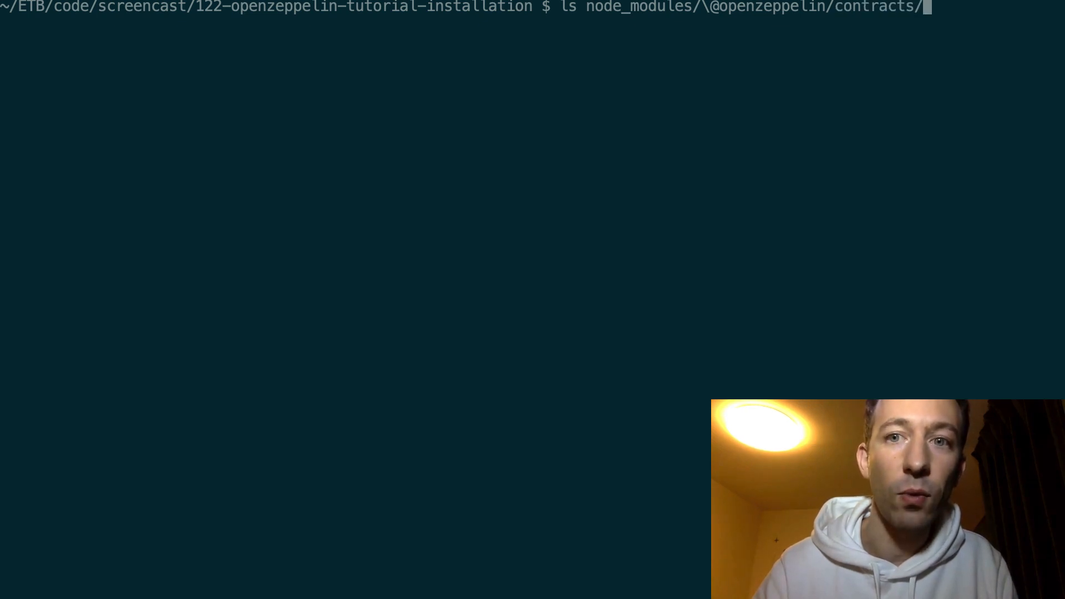